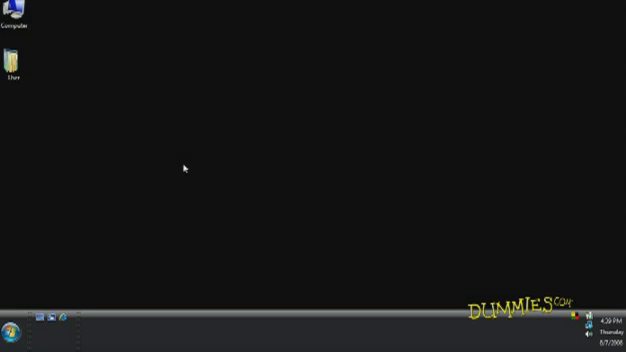
mouse_move(114, 214)
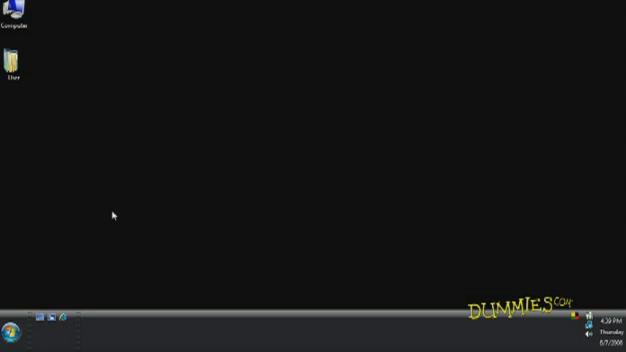
Launch Control Panel from the Start menu to its category home page
click(10, 332)
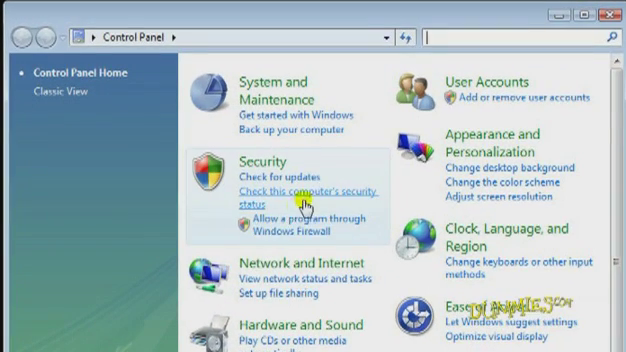
Check this computer's security status to list Firewall, Automatic updating, Malware protection and Other settings
click(308, 194)
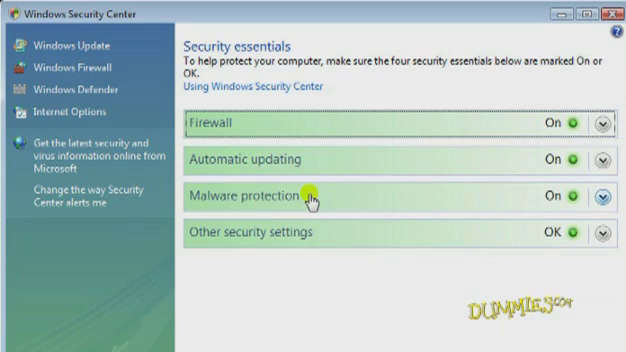
mouse_move(444, 156)
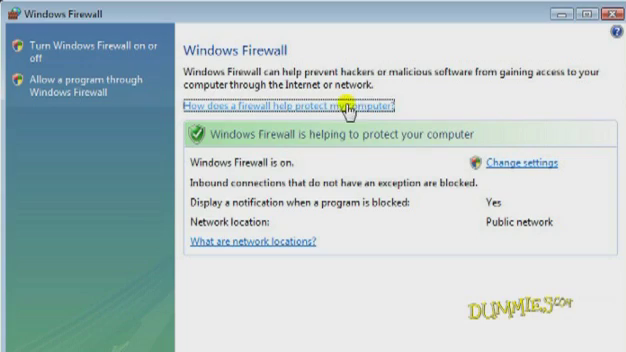
mouse_move(516, 160)
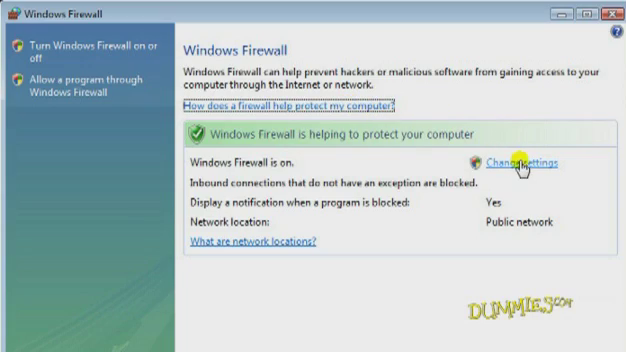
Show the Windows Firewall window confirming the firewall is on for the Public network
click(510, 160)
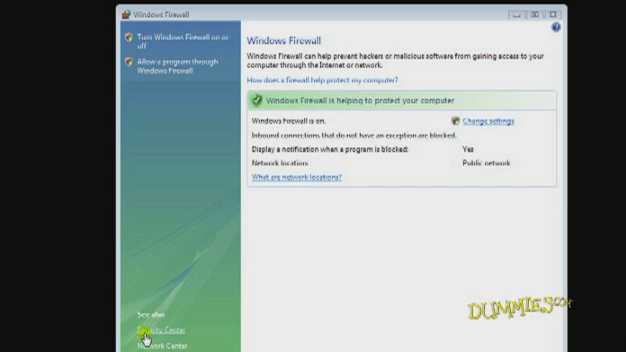
mouse_move(408, 132)
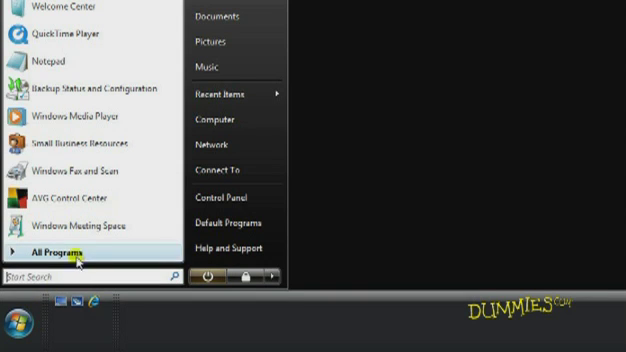
Launch Windows Defender from All Programs to its Tools and Settings page
click(64, 252)
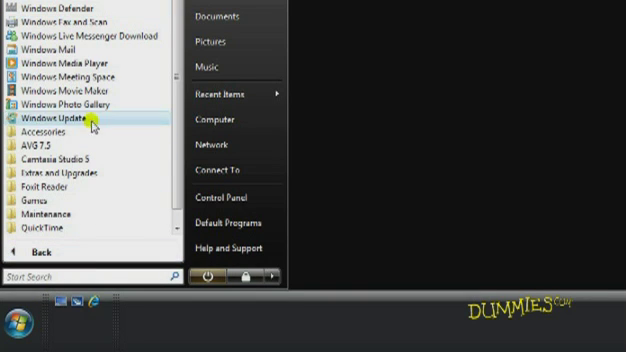
mouse_move(60, 8)
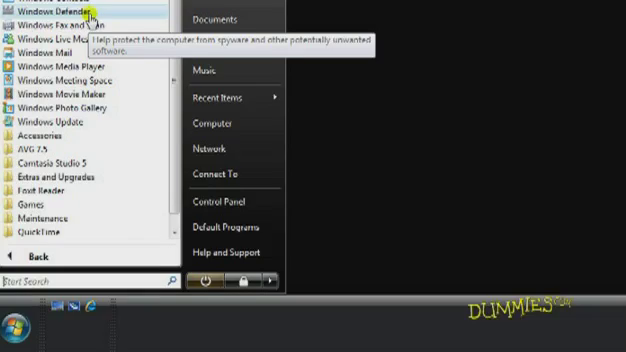
click(60, 8)
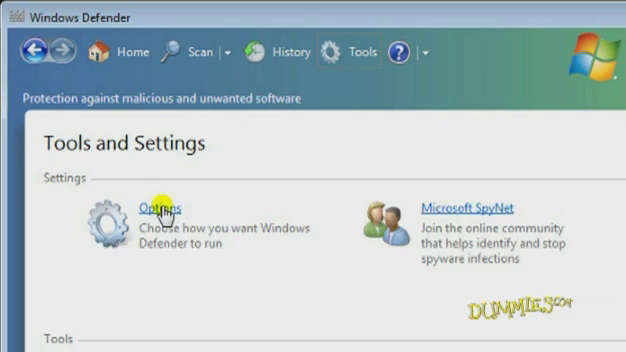
Set Defender's automatic scan to Tuesday at 6:00 AM as a Quick scan
click(160, 204)
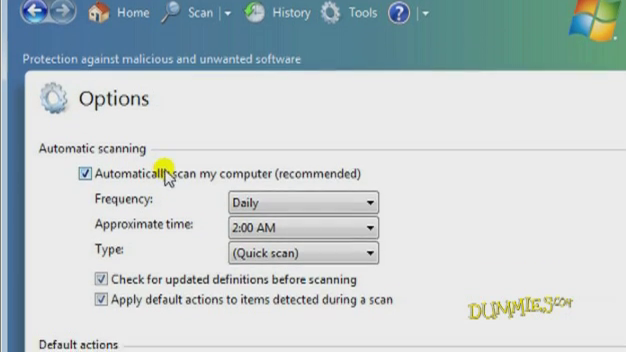
scroll(down, 3)
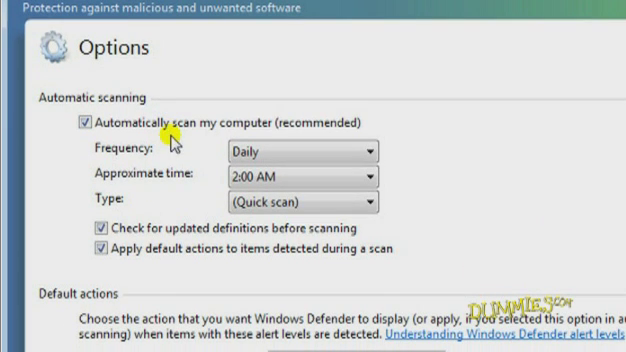
mouse_move(124, 128)
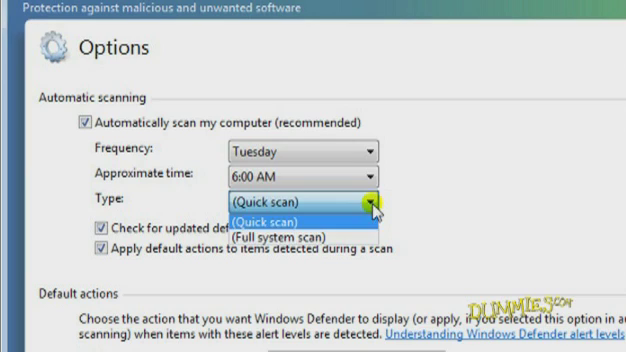
click(300, 206)
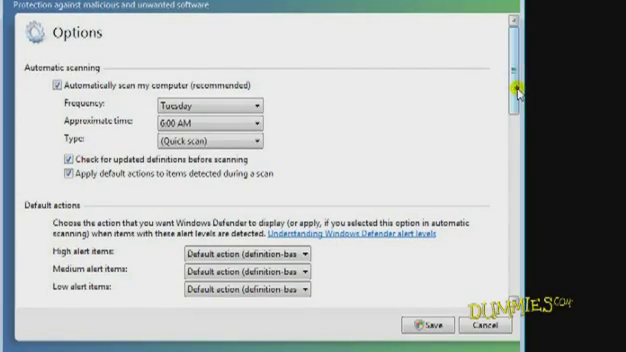
Scroll through Default actions, Real-time protection and Advanced options before saving
scroll(down, 3)
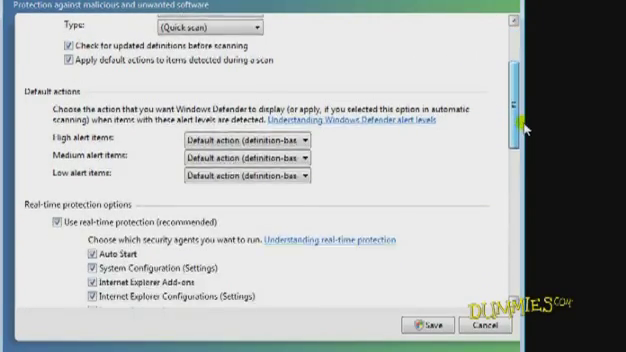
scroll(down, 3)
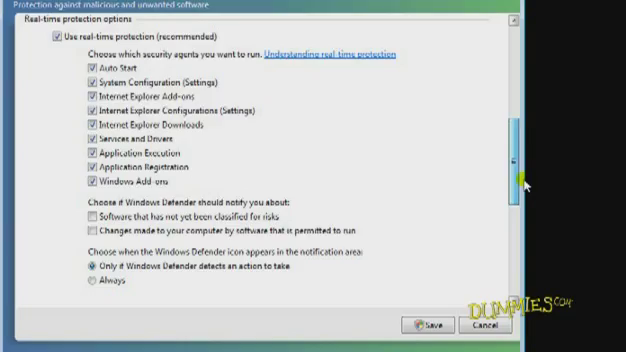
scroll(down, 3)
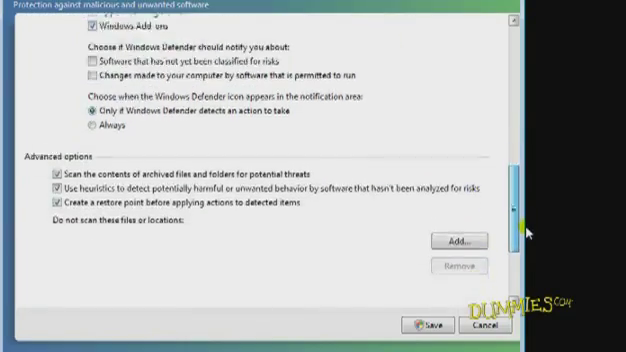
scroll(down, 3)
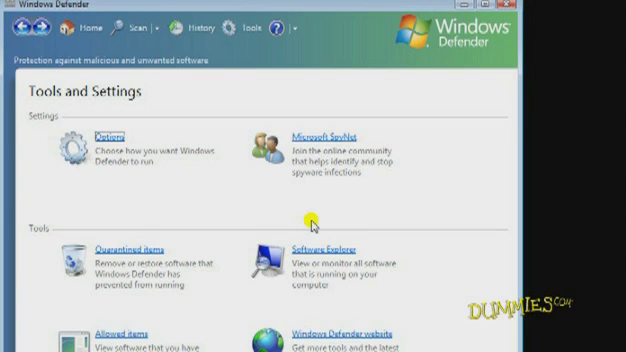
mouse_move(312, 224)
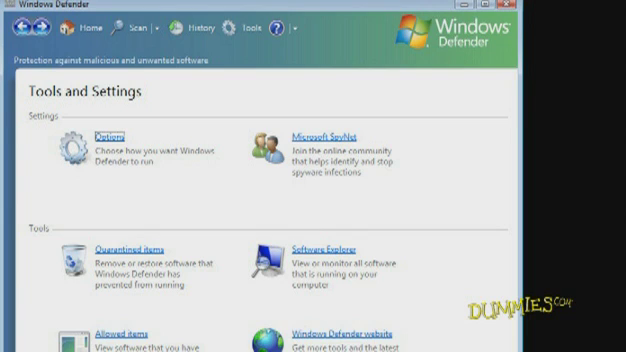
mouse_move(158, 28)
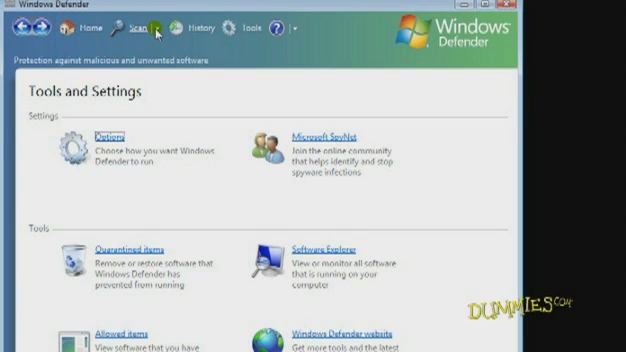
Queue a custom scan of Program Files and Users on Local Disk C
click(154, 28)
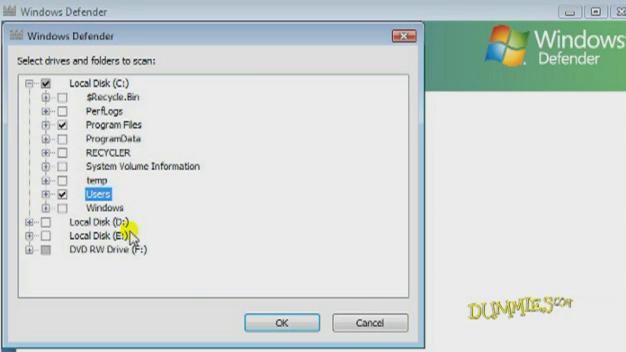
click(288, 320)
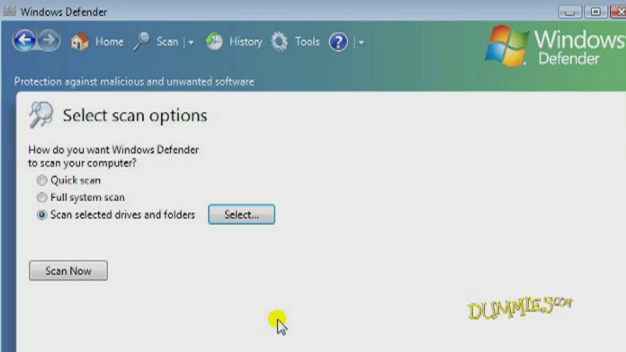